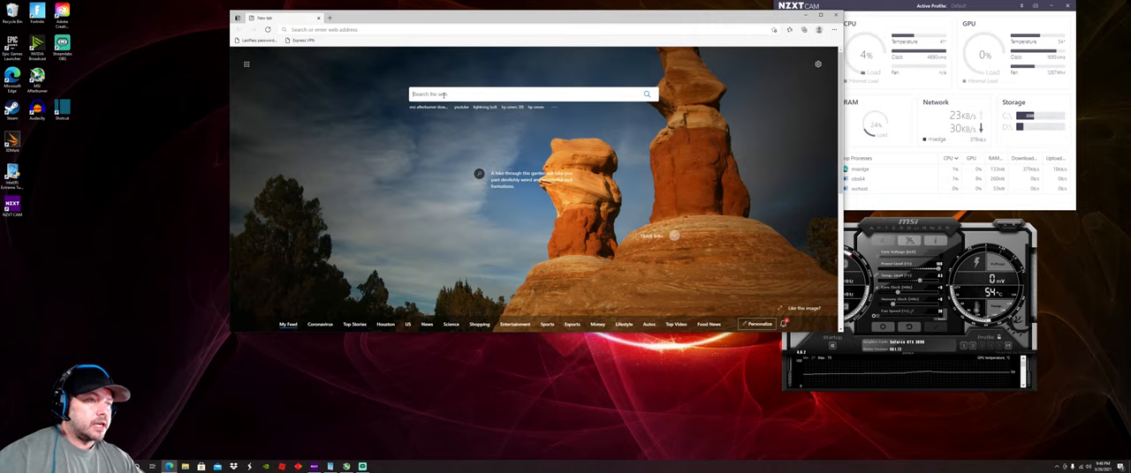
Visit the MSI Afterburner download page from the Edge search suggestions and review it
click(527, 96)
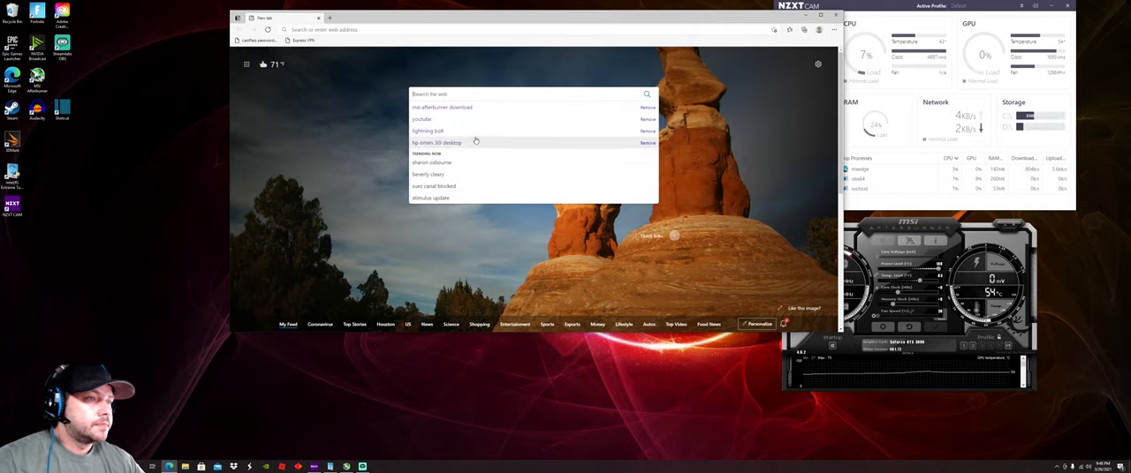
mouse_move(459, 111)
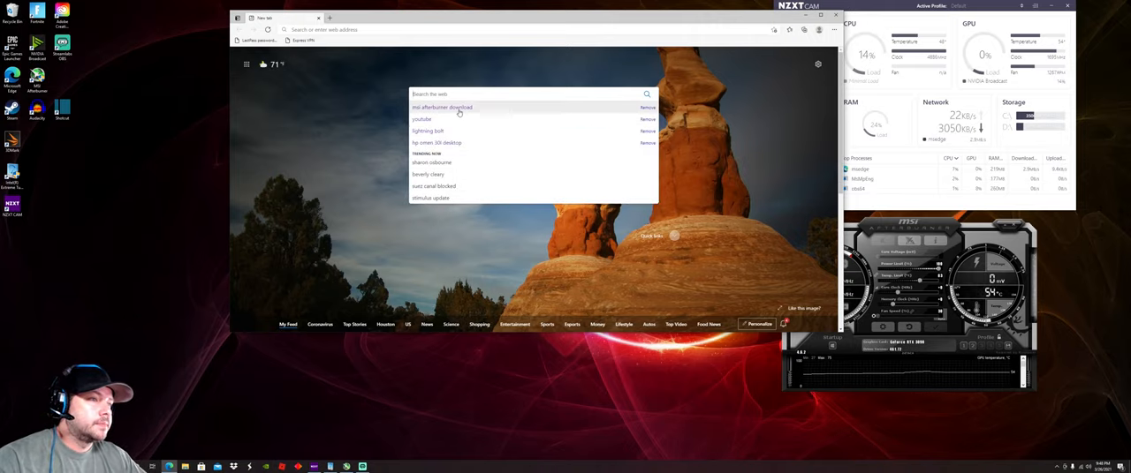
click(441, 106)
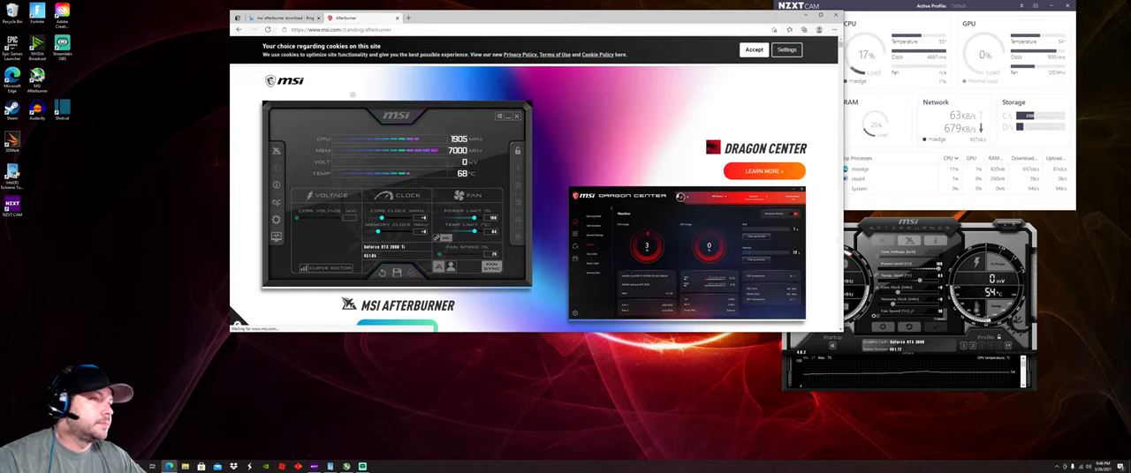
scroll(down, 3)
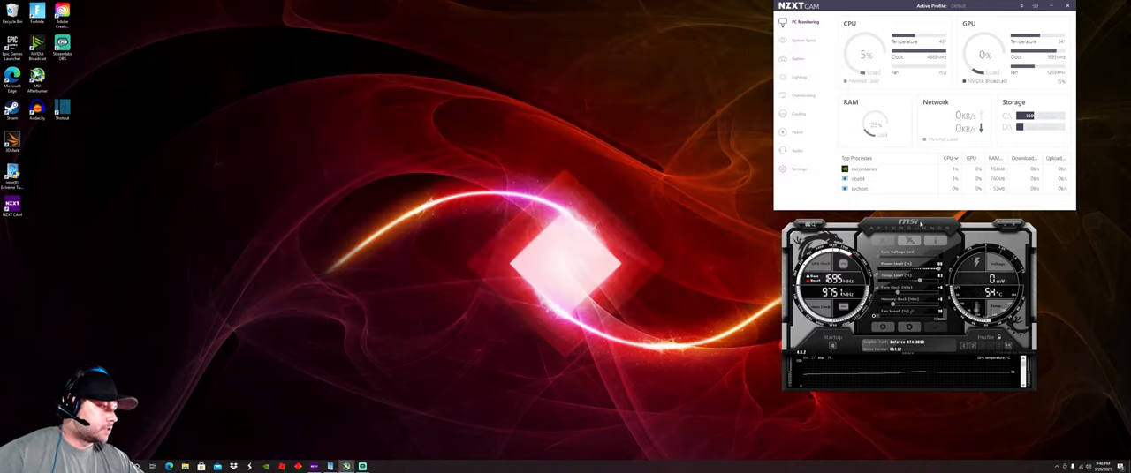
click(908, 240)
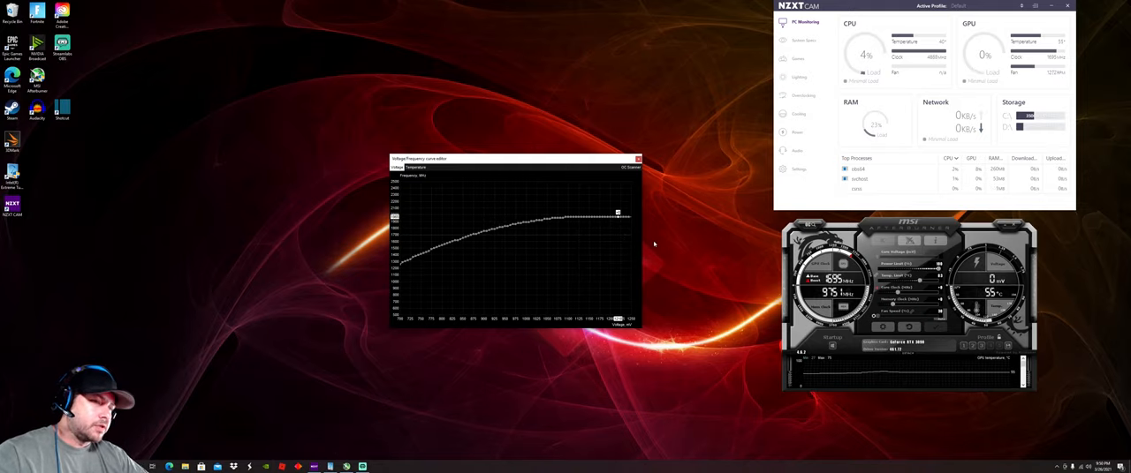
mouse_move(622, 238)
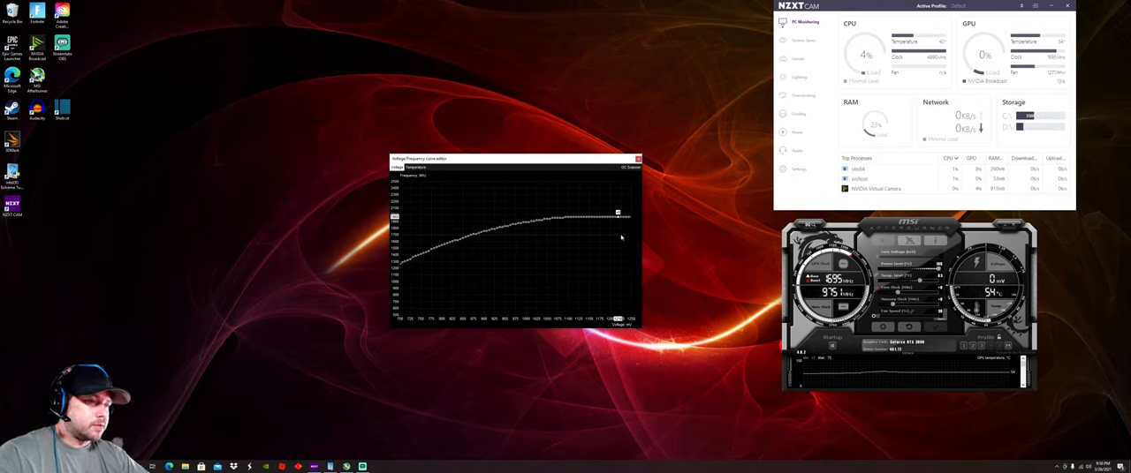
mouse_move(564, 219)
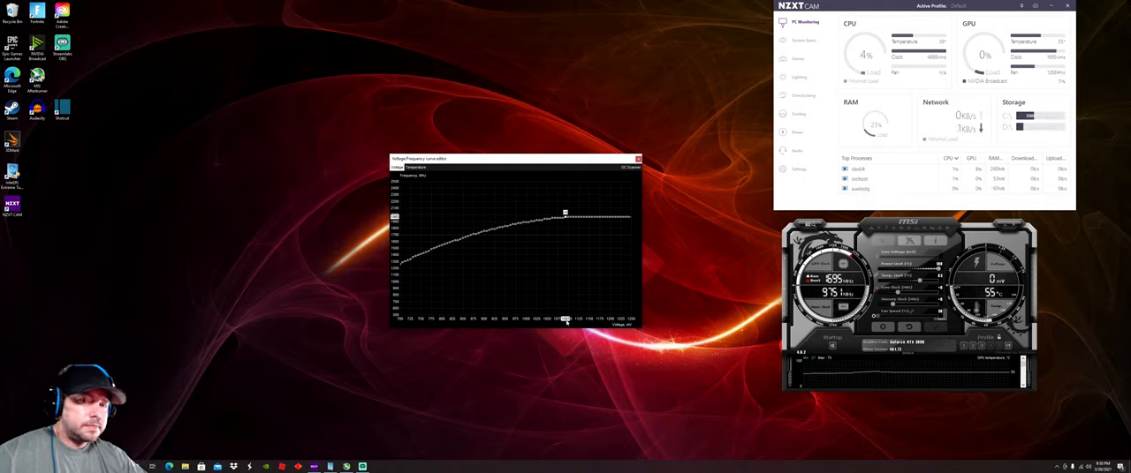
mouse_move(548, 230)
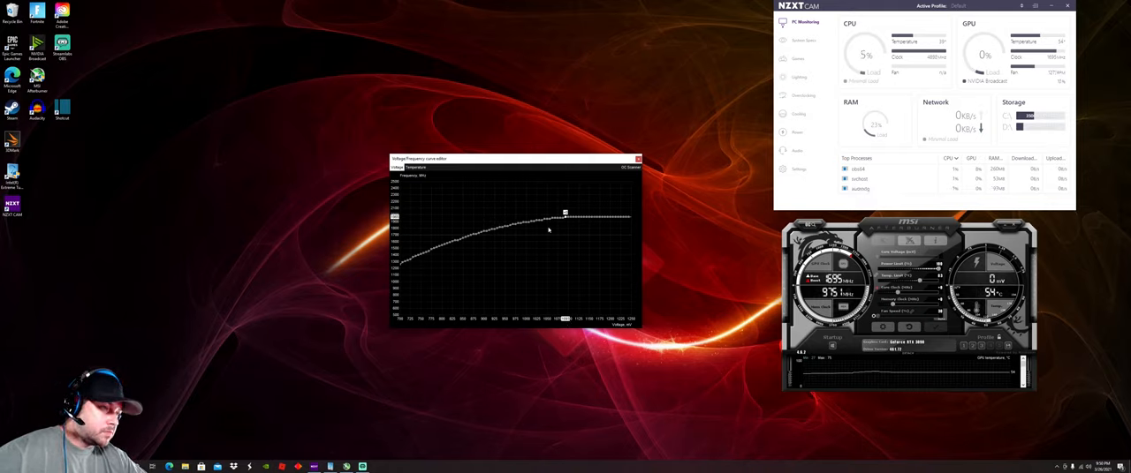
mouse_move(573, 219)
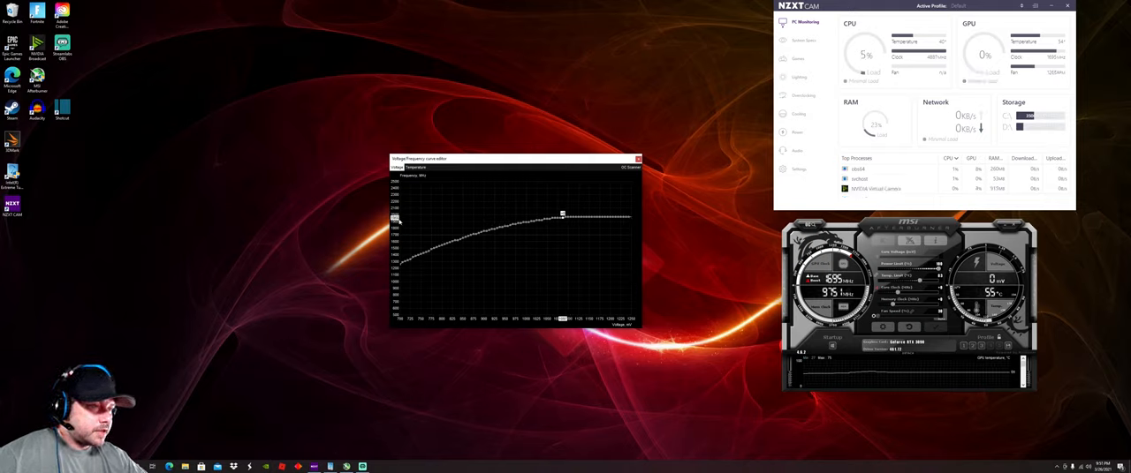
mouse_move(565, 279)
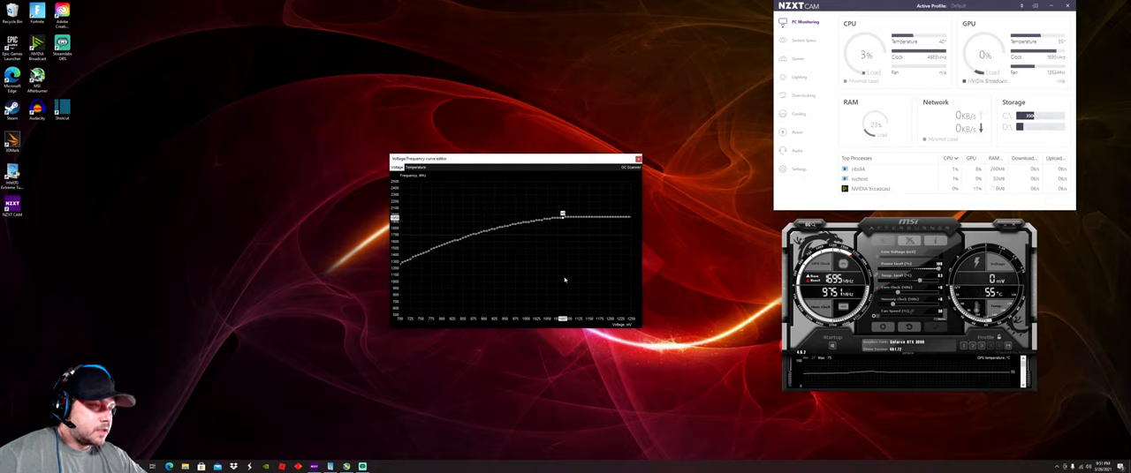
mouse_move(565, 223)
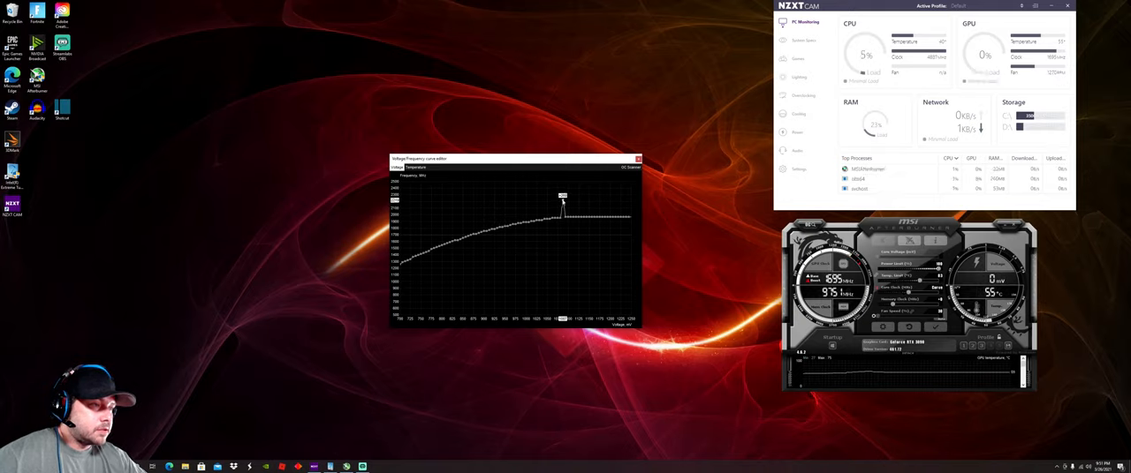
Drag the chosen voltage point so the frequency curve runs flat to its right
drag(561, 196, 562, 226)
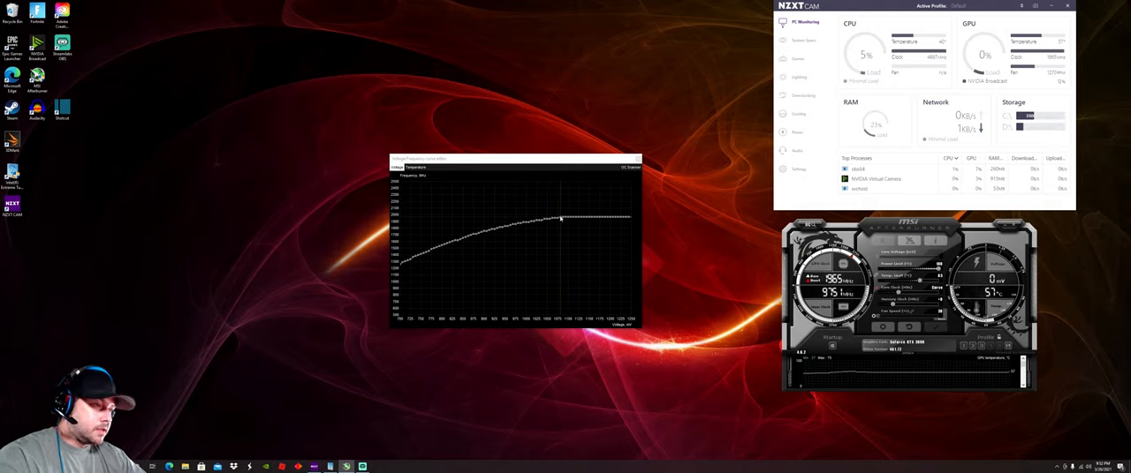
mouse_move(558, 223)
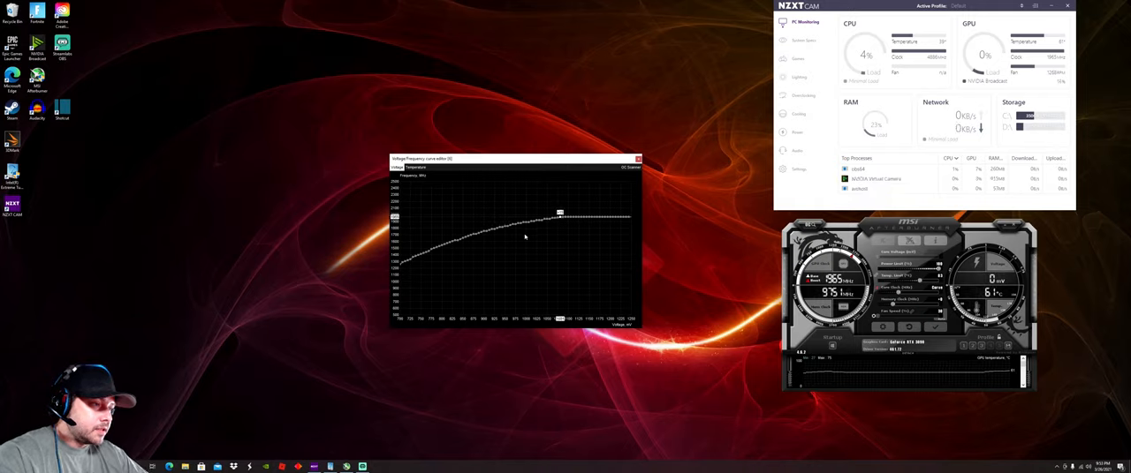
mouse_move(506, 317)
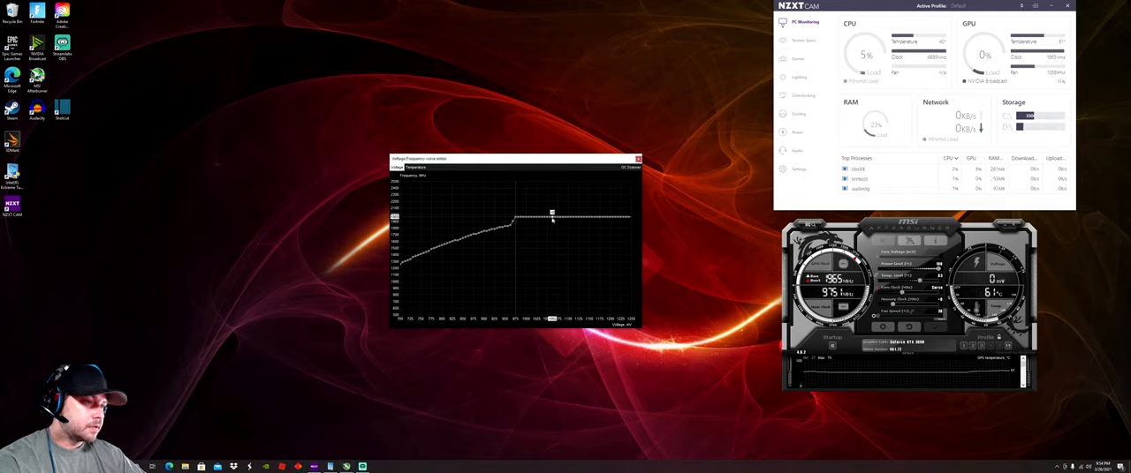
mouse_move(627, 233)
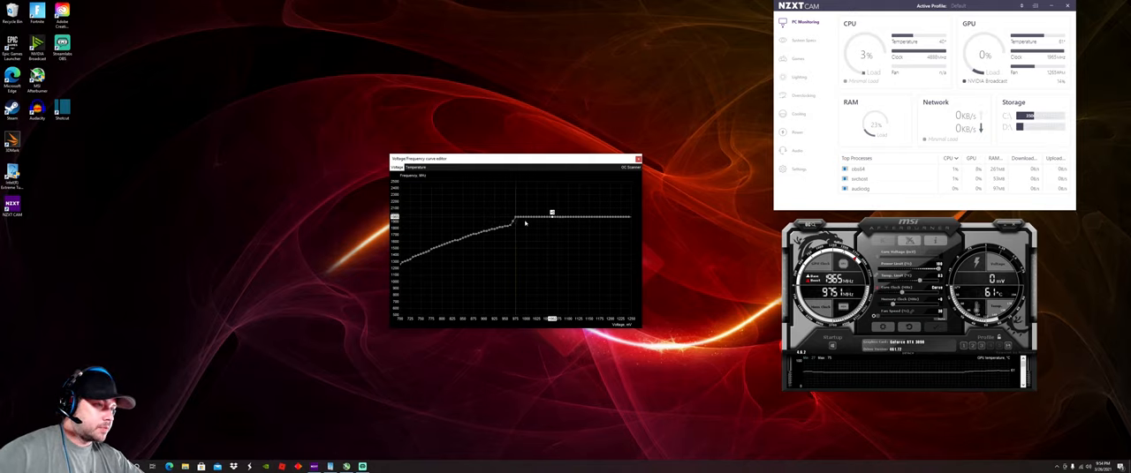
mouse_move(520, 226)
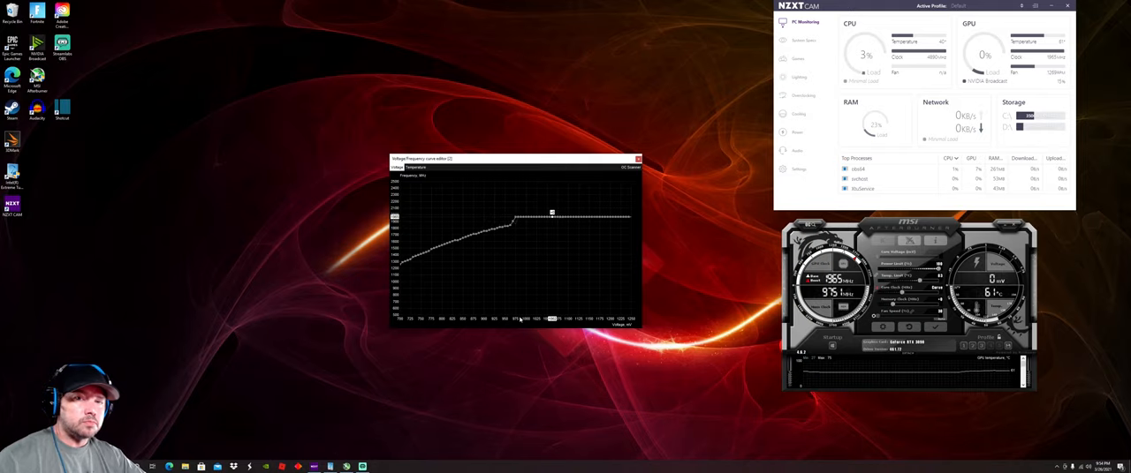
mouse_move(487, 236)
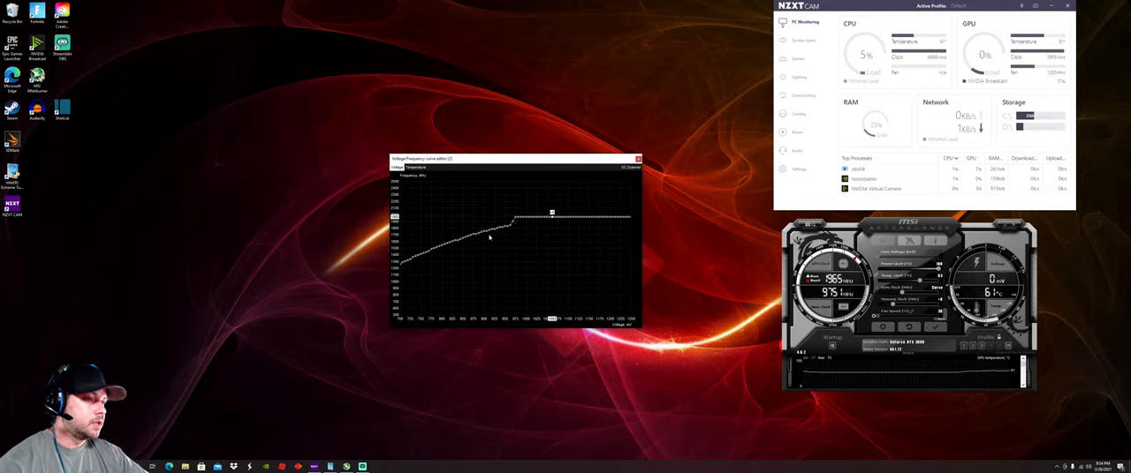
mouse_move(470, 221)
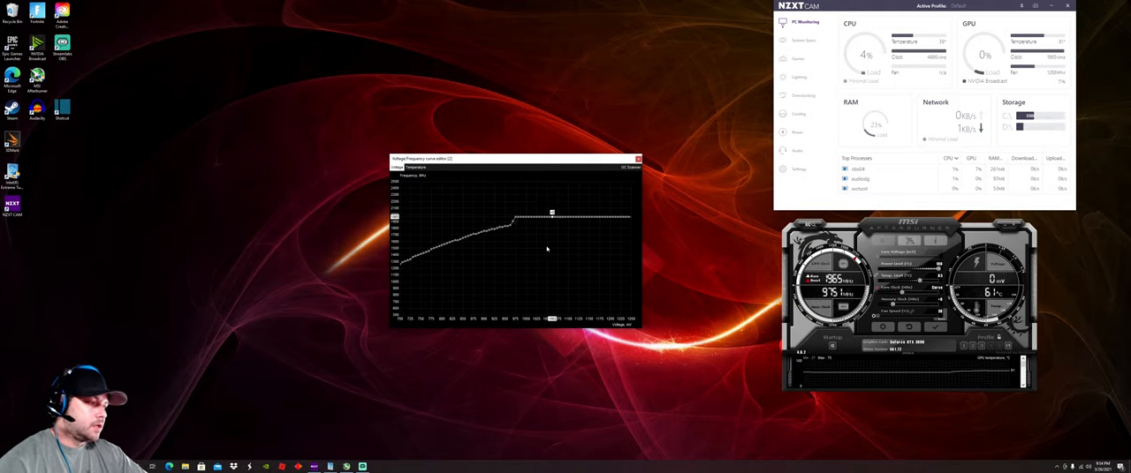
mouse_move(508, 228)
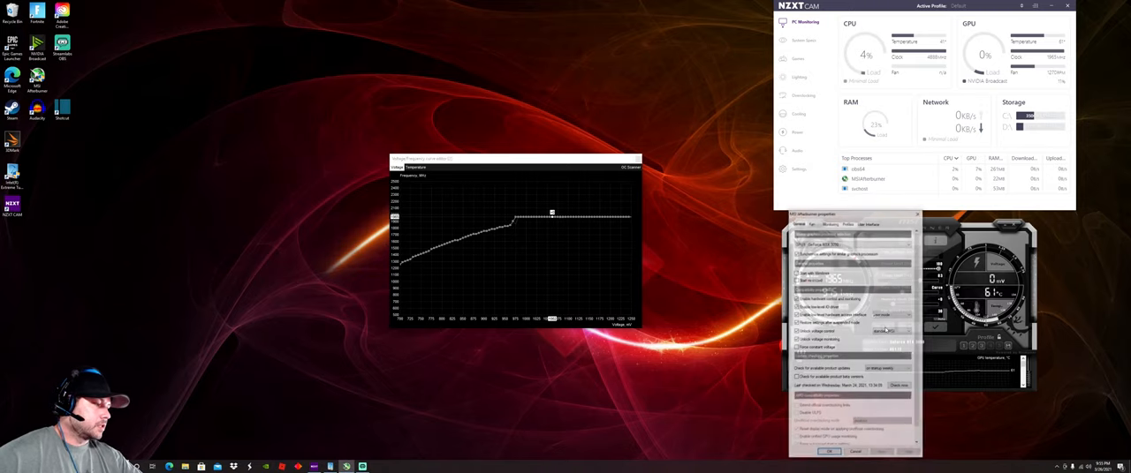
Show the Fan settings with the custom fan speed curve in Afterburner Properties
click(813, 223)
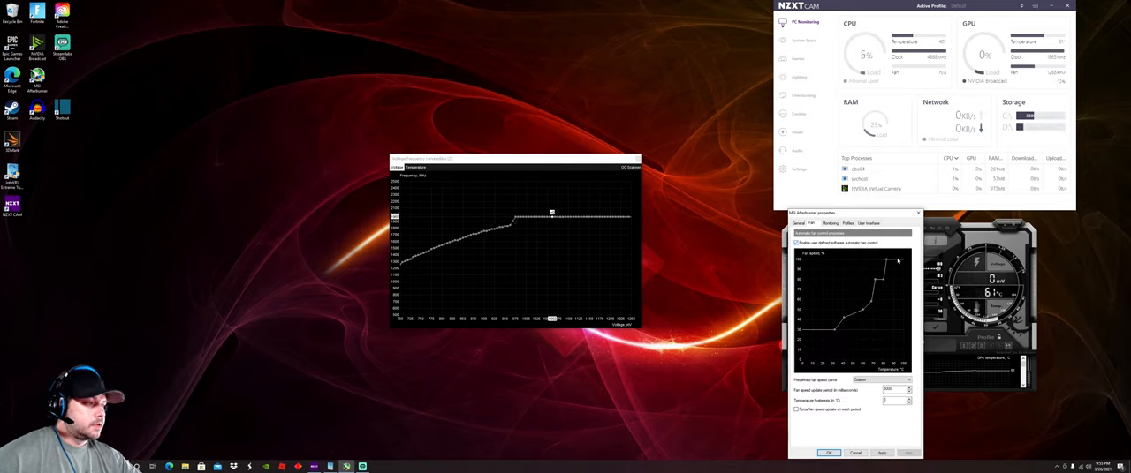
mouse_move(874, 293)
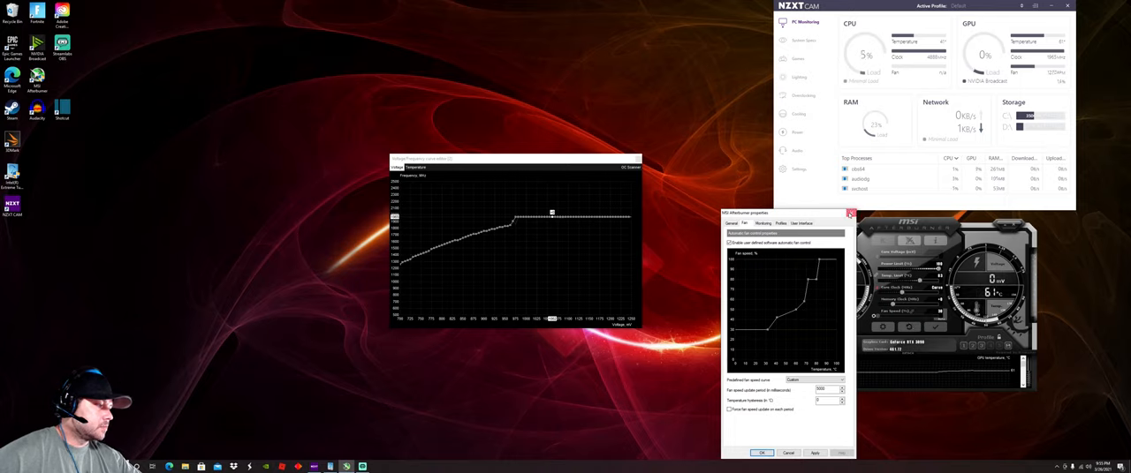
click(850, 212)
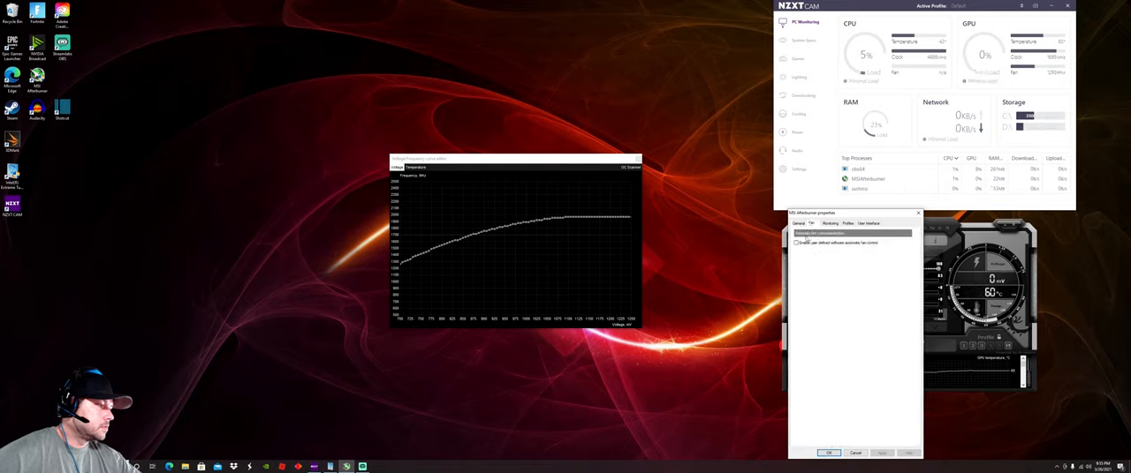
Enable user-defined software automatic fan control to plot the fan curve against temperature
click(795, 244)
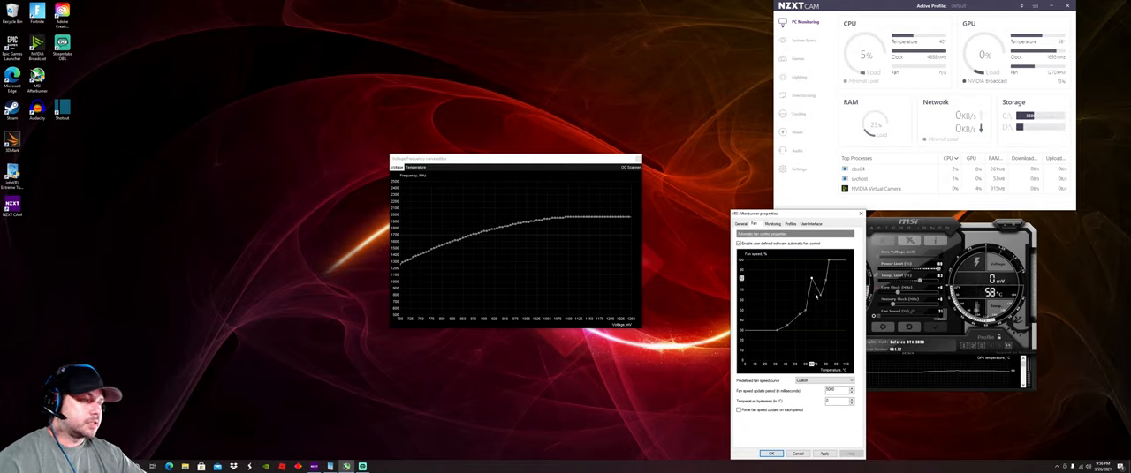
mouse_move(834, 315)
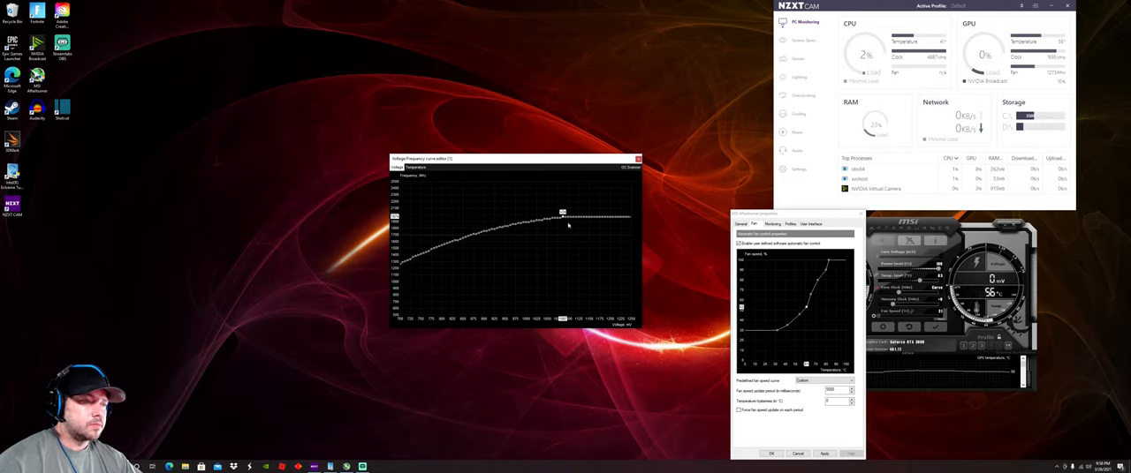
mouse_move(519, 230)
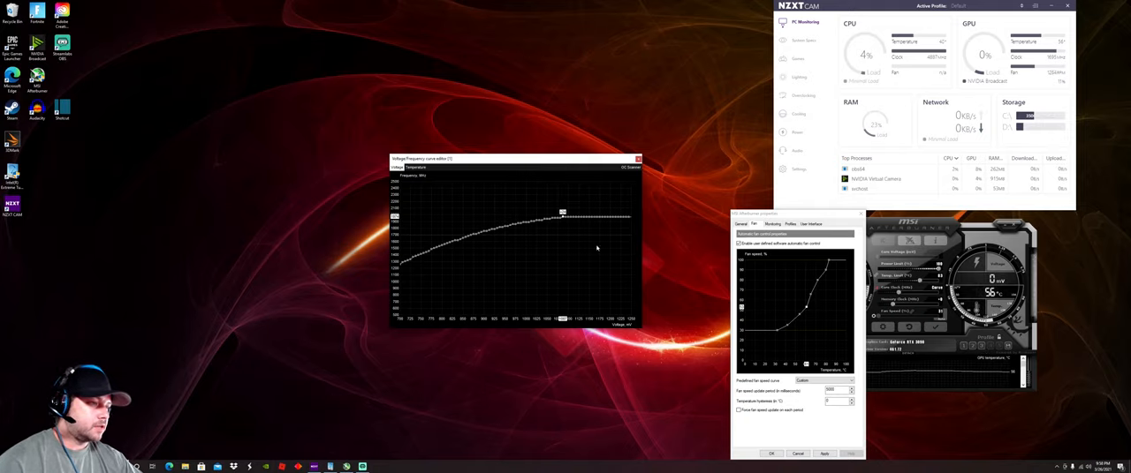
mouse_move(449, 171)
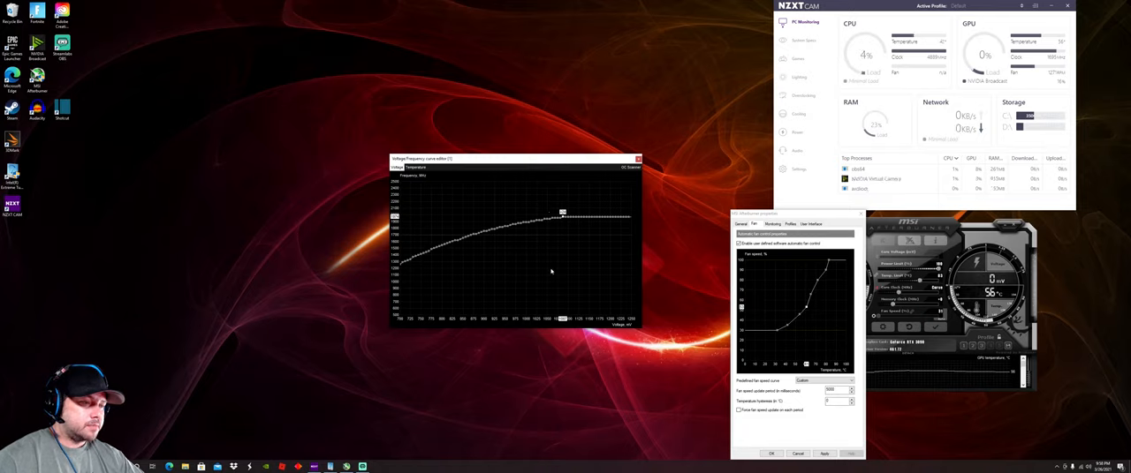
right_click(551, 467)
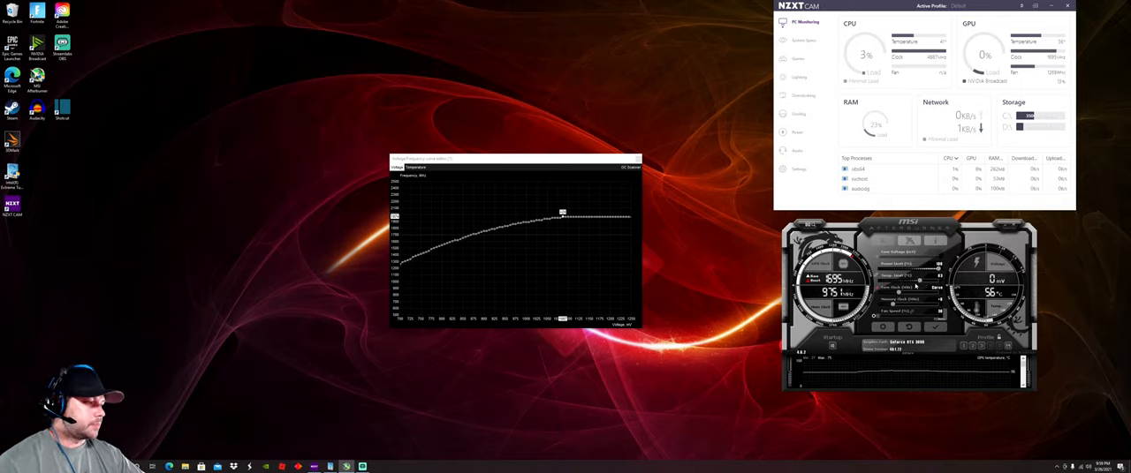
mouse_move(918, 280)
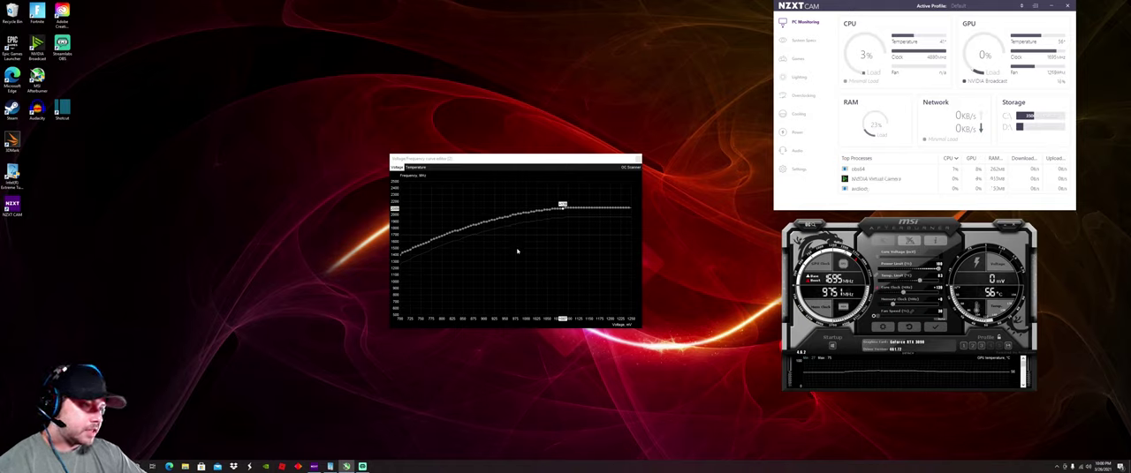
drag(562, 205, 516, 212)
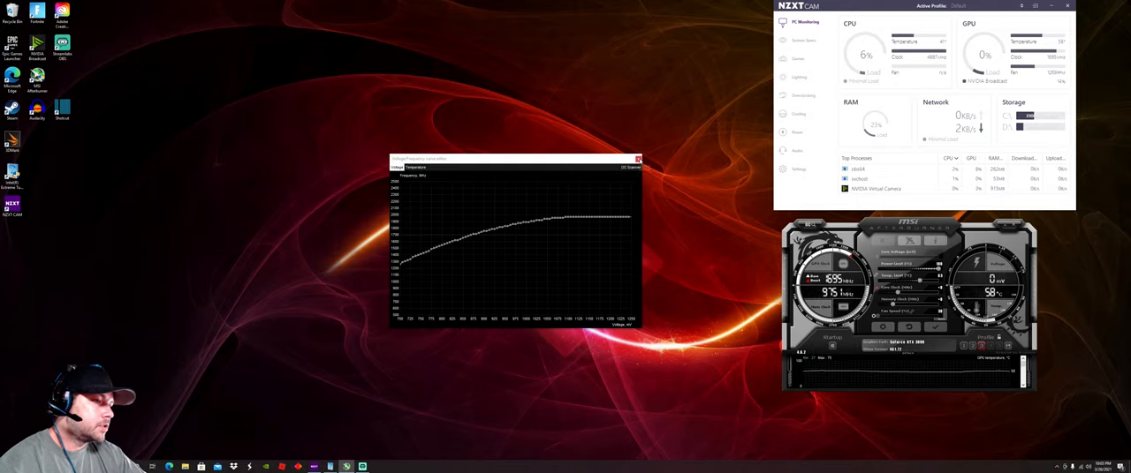
Close the Voltage/Frequency Curve Editor, leaving only the main Afterburner window
click(638, 159)
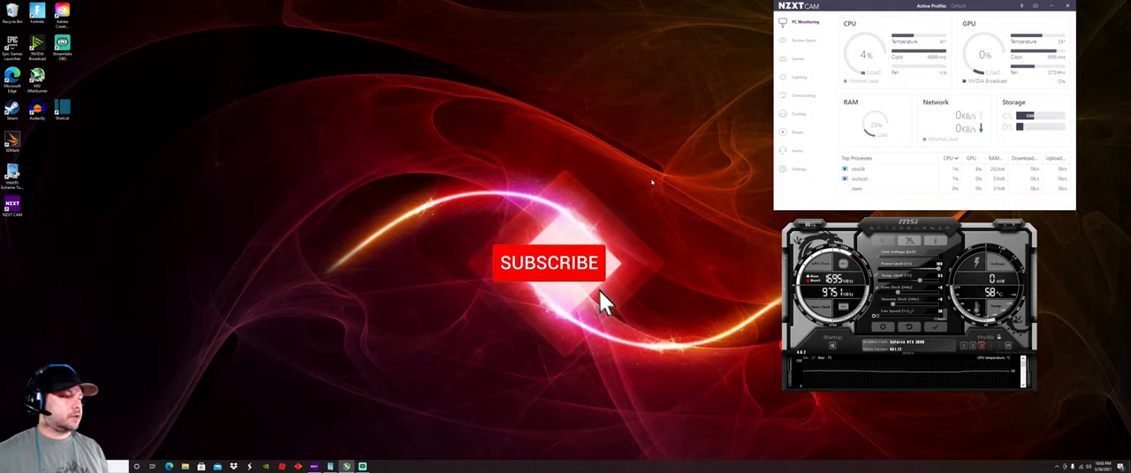
click(548, 262)
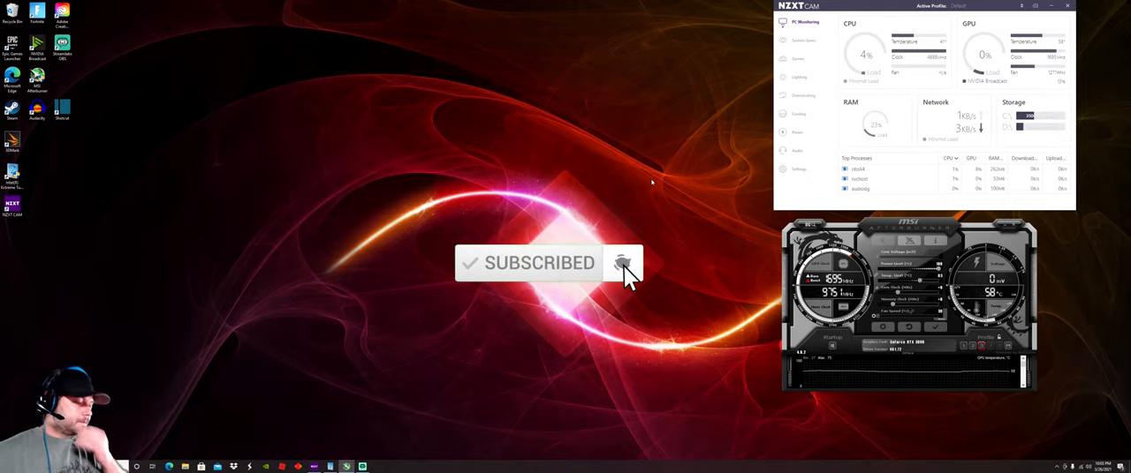